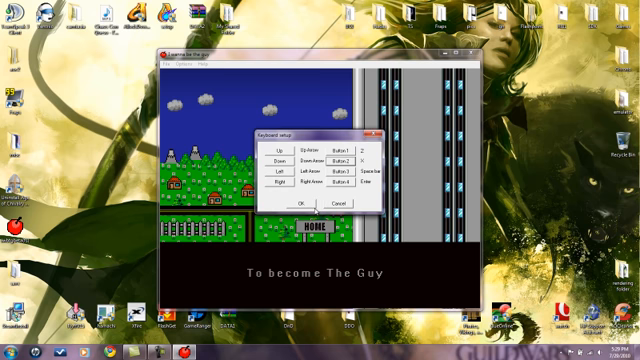
Confirm the Keyboard setup dialog with OK to reach the title screen
click(302, 200)
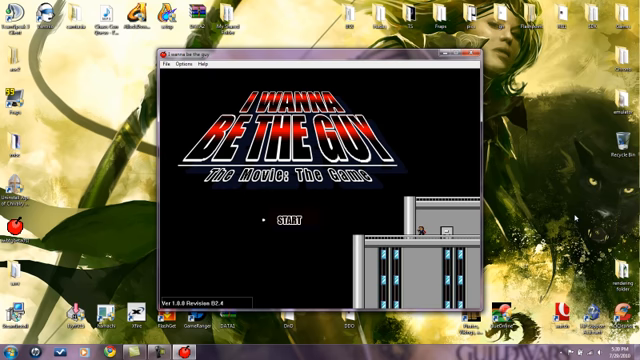
Start a game from the title screen and retry twice with R after game overs
click(284, 216)
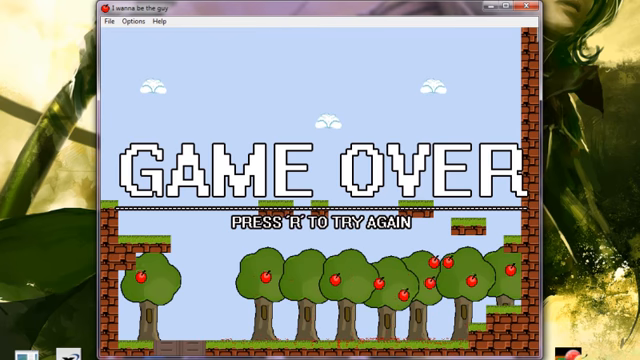
key(r)
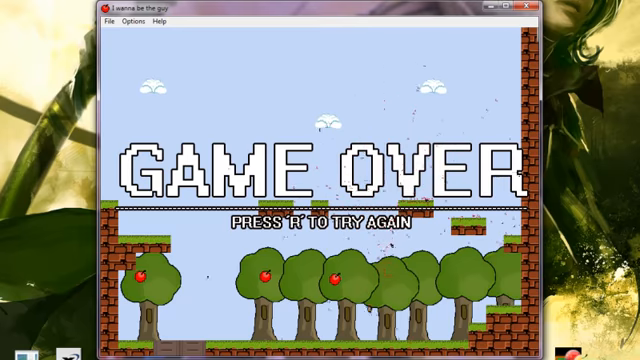
key(r)
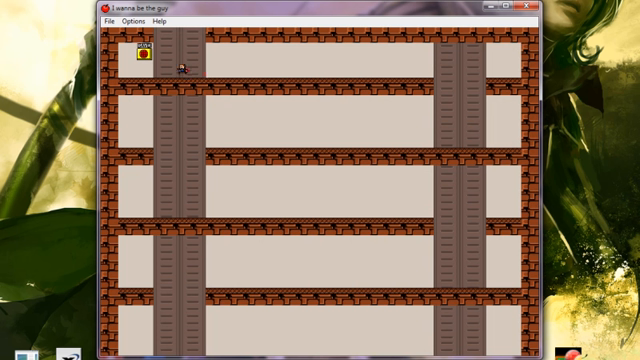
Walk the kid right out of the brick room onto the apple-tree screen
key(Right)
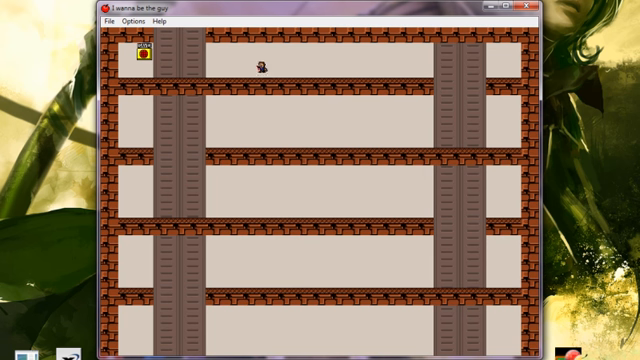
key(Right)
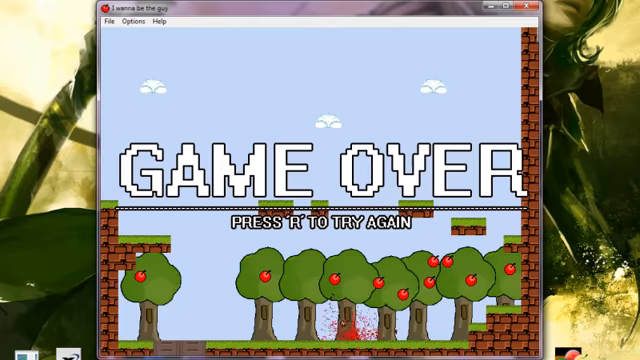
Retry with R after each death, from the apple-tree screen and the spike level
key(r)
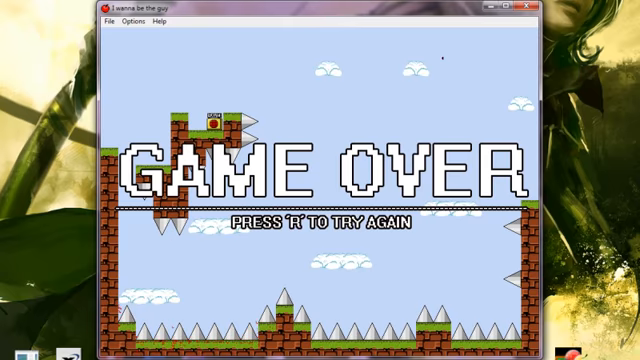
key(r)
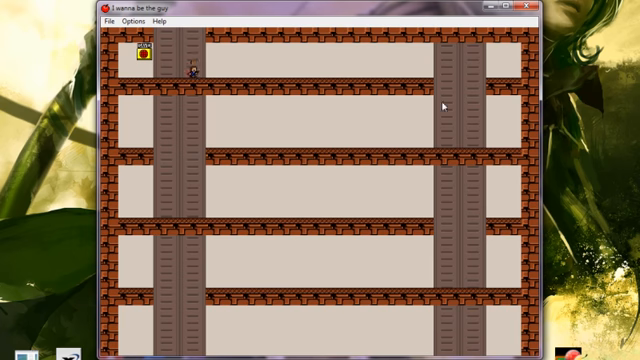
click(116, 20)
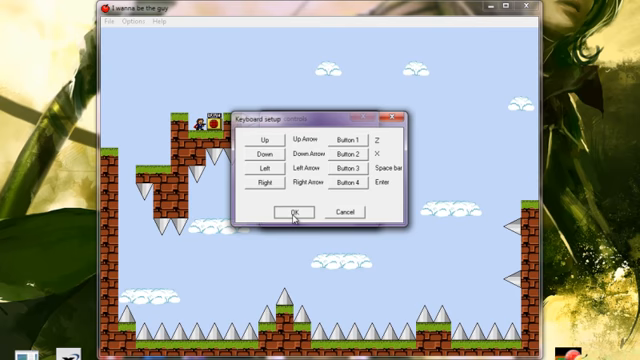
click(294, 212)
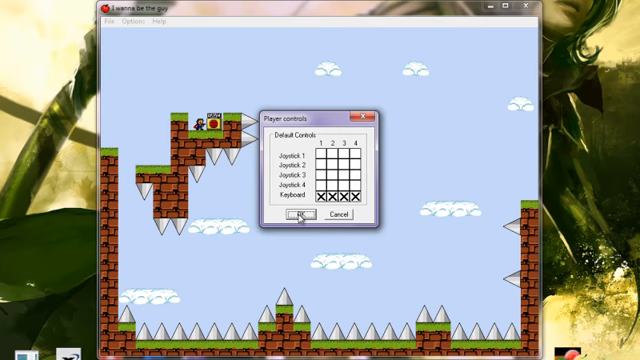
click(302, 218)
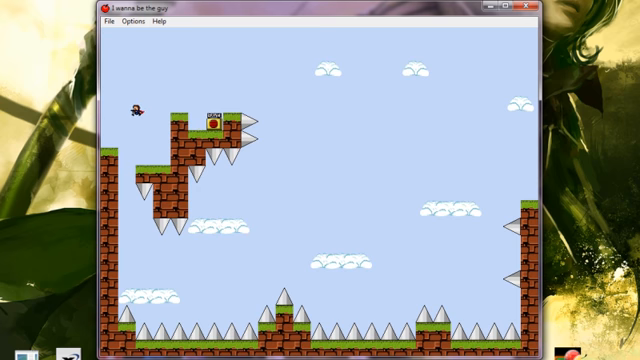
Run along the upper platform and jump the spike gap toward the moving platform
key(right)
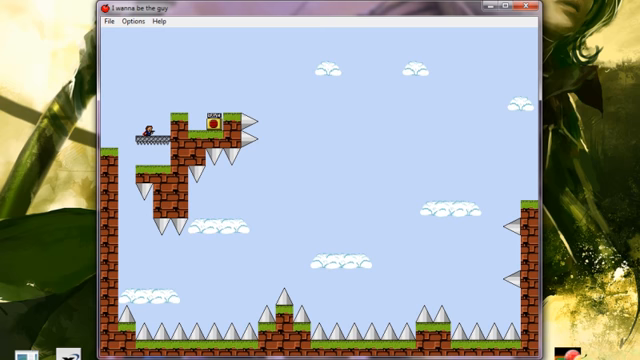
key(space)
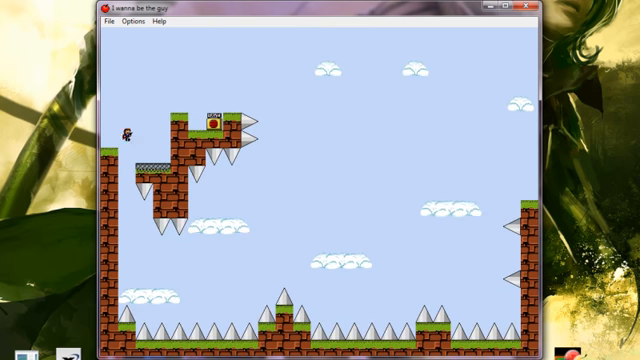
key(space)
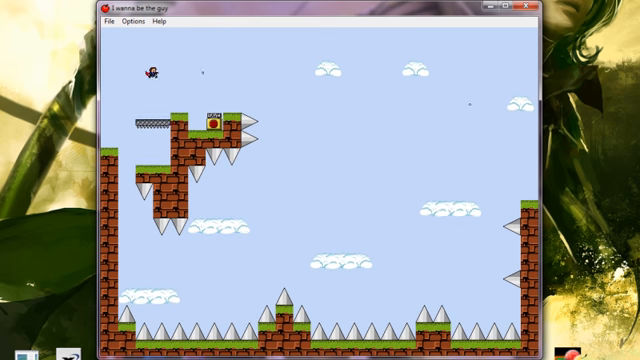
key(Left)
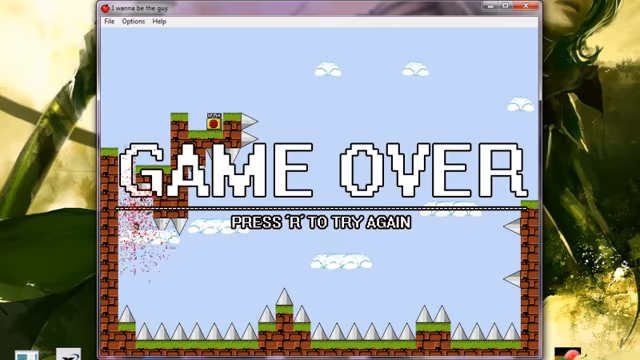
Retry with R after the spike-level game over
key(r)
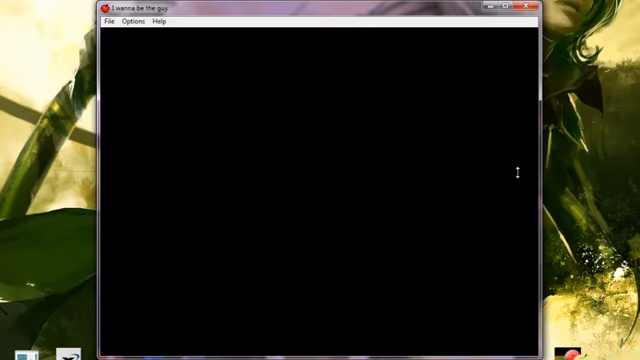
Check the Options menu, then retry the cloud level with R after dying
click(108, 20)
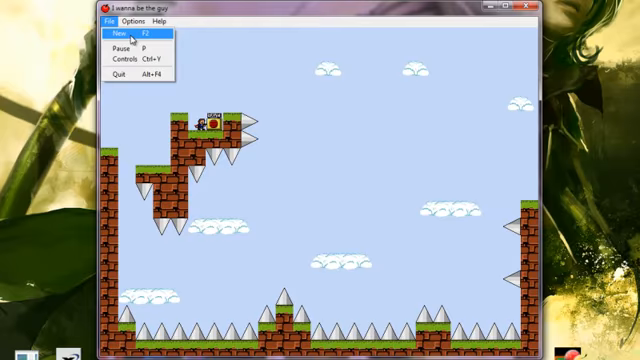
click(118, 32)
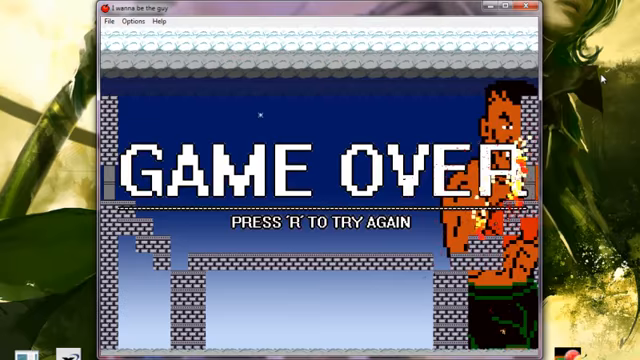
key(r)
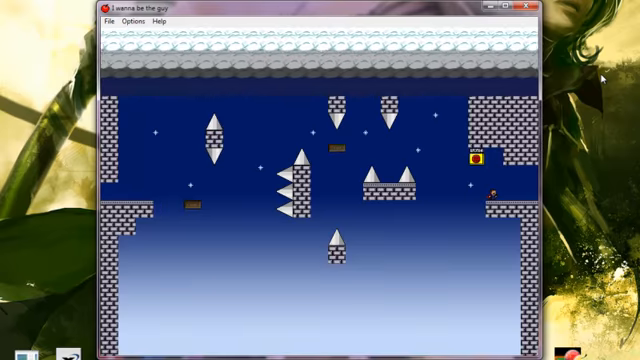